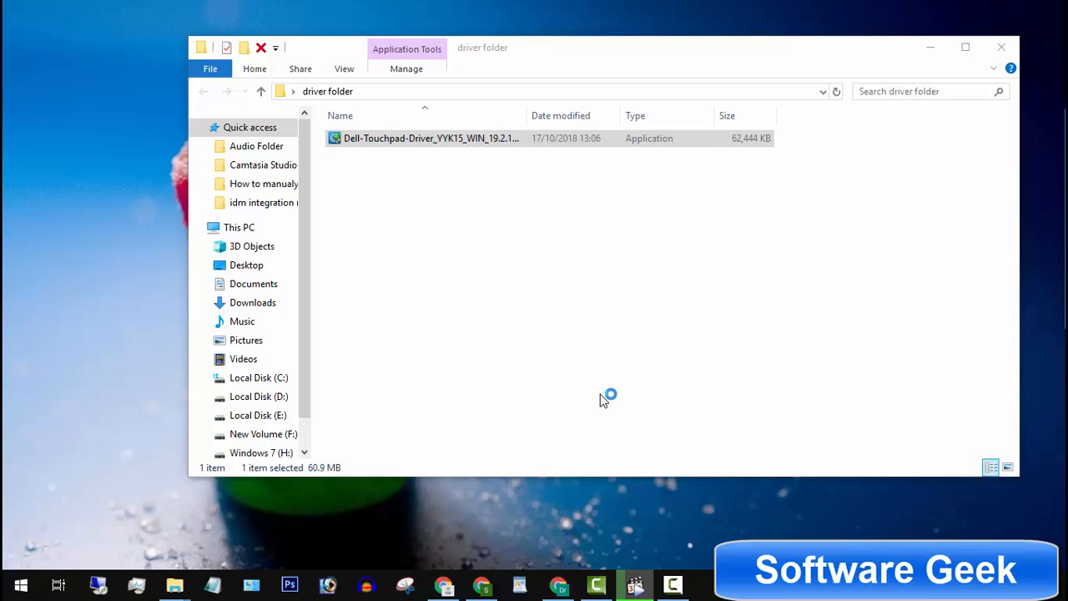
Step: Run the Dell touchpad driver .exe and dismiss its installation failure message
double_click(431, 138)
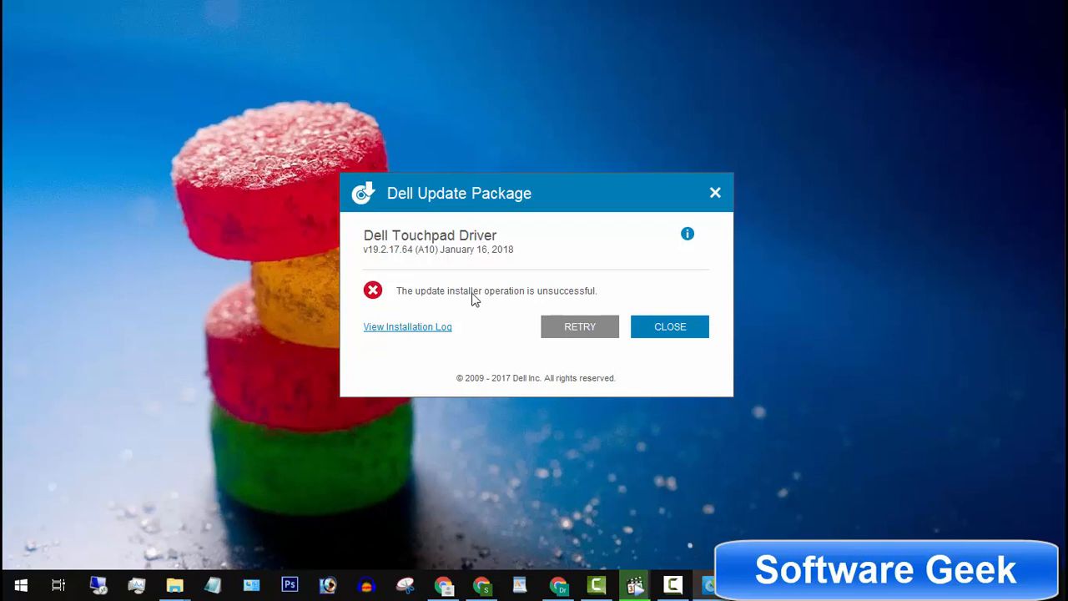
mouse_move(579, 326)
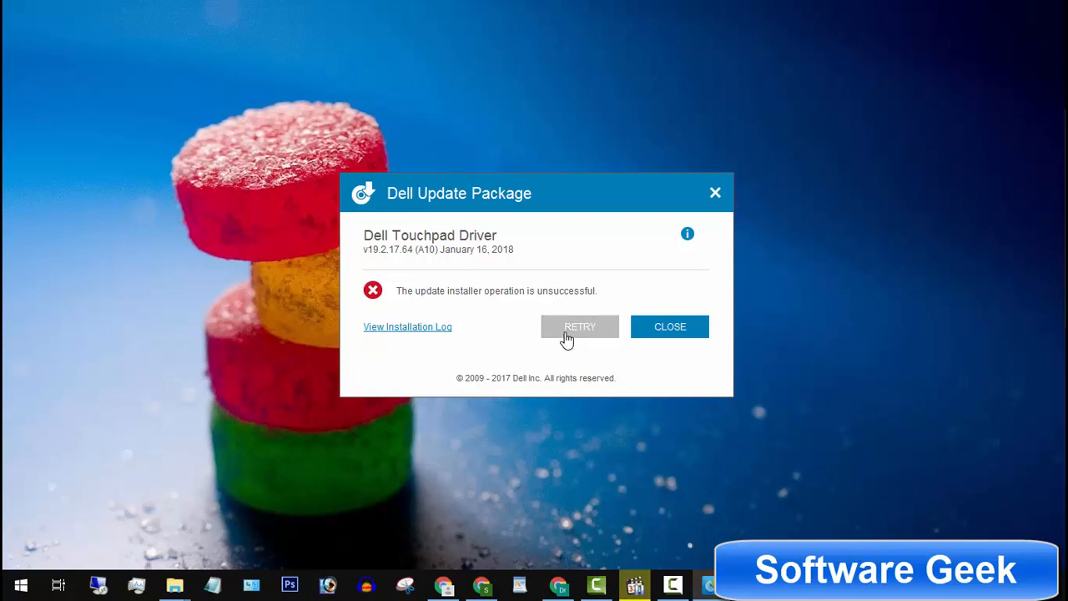
mouse_move(570, 349)
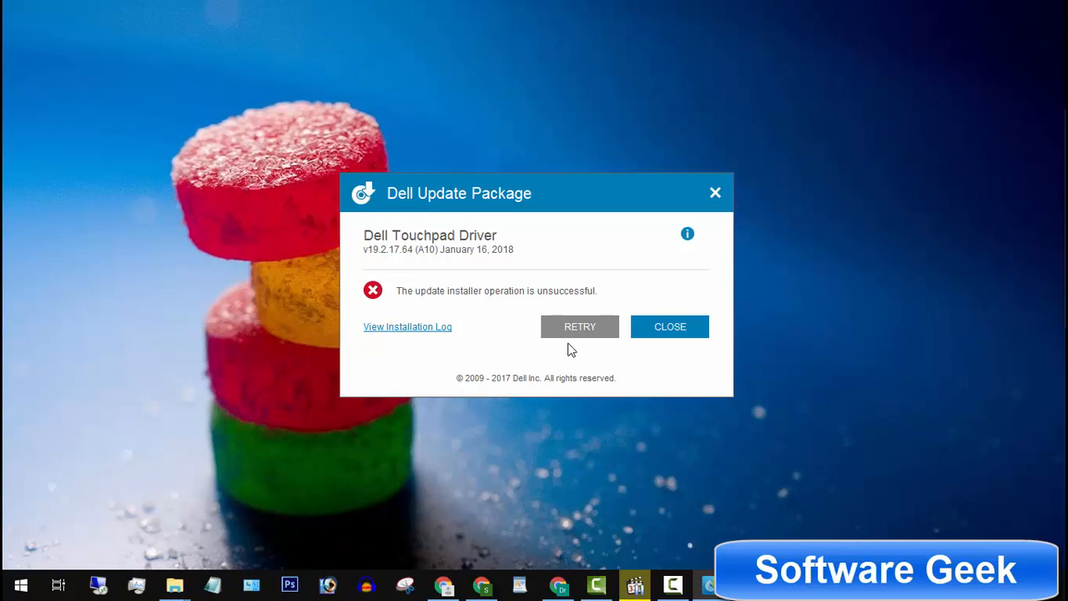
click(670, 326)
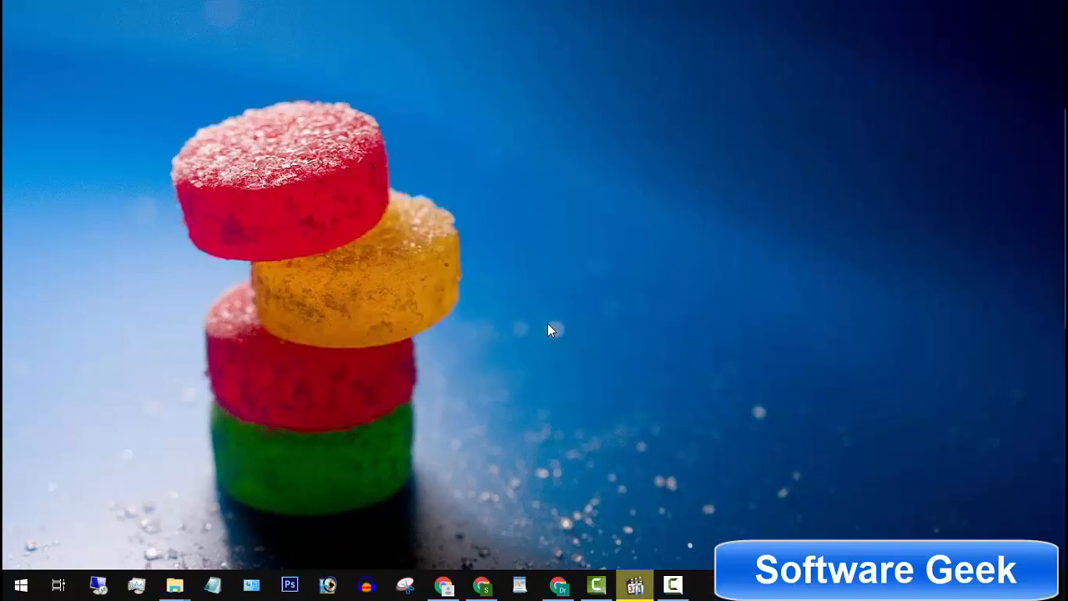
mouse_move(550, 334)
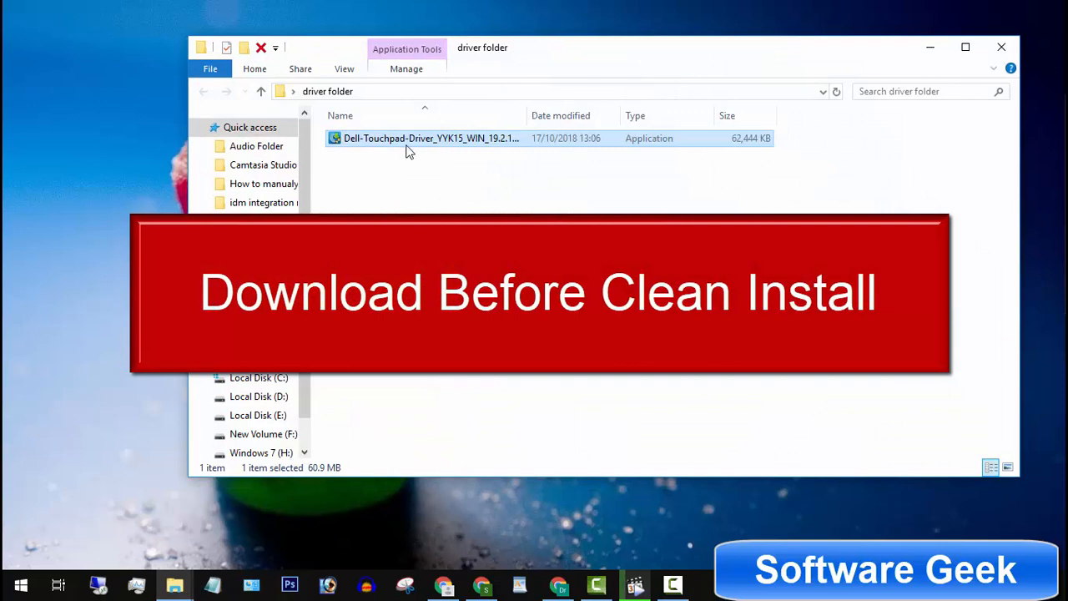
mouse_move(344, 73)
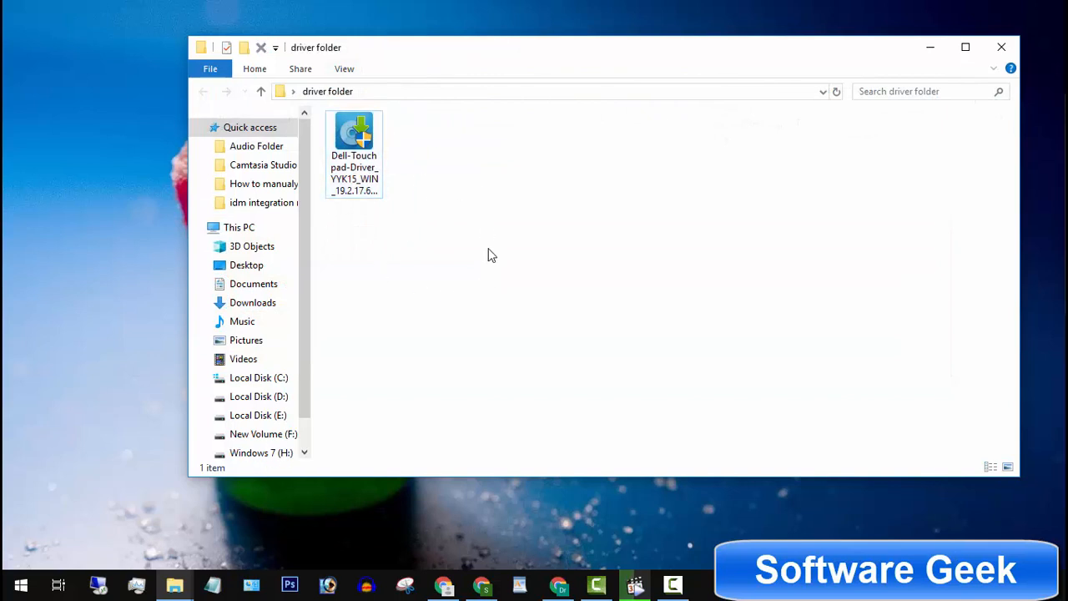
mouse_move(459, 417)
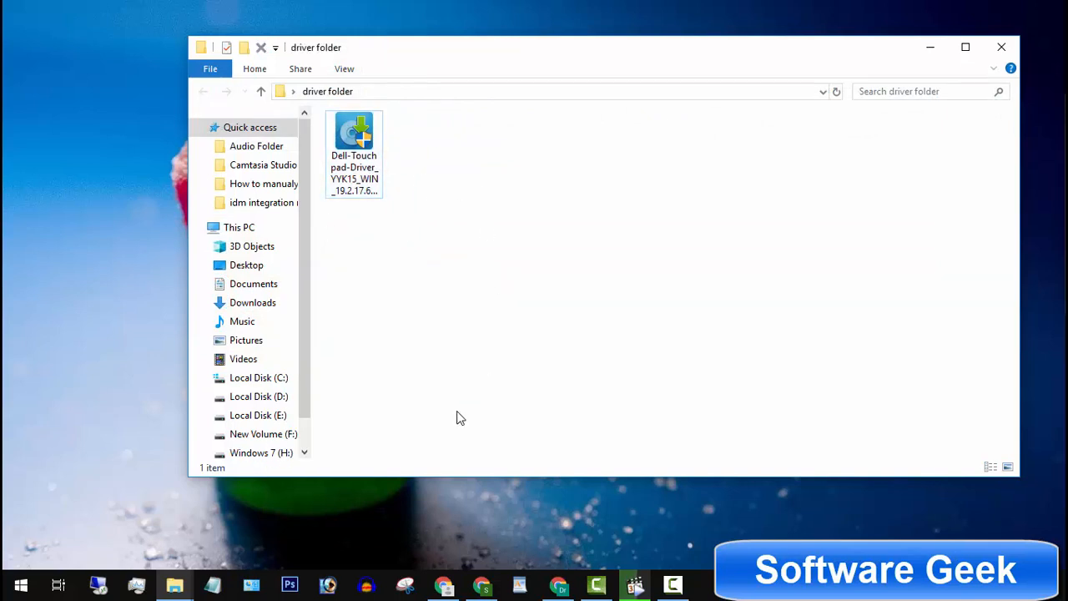
mouse_move(434, 429)
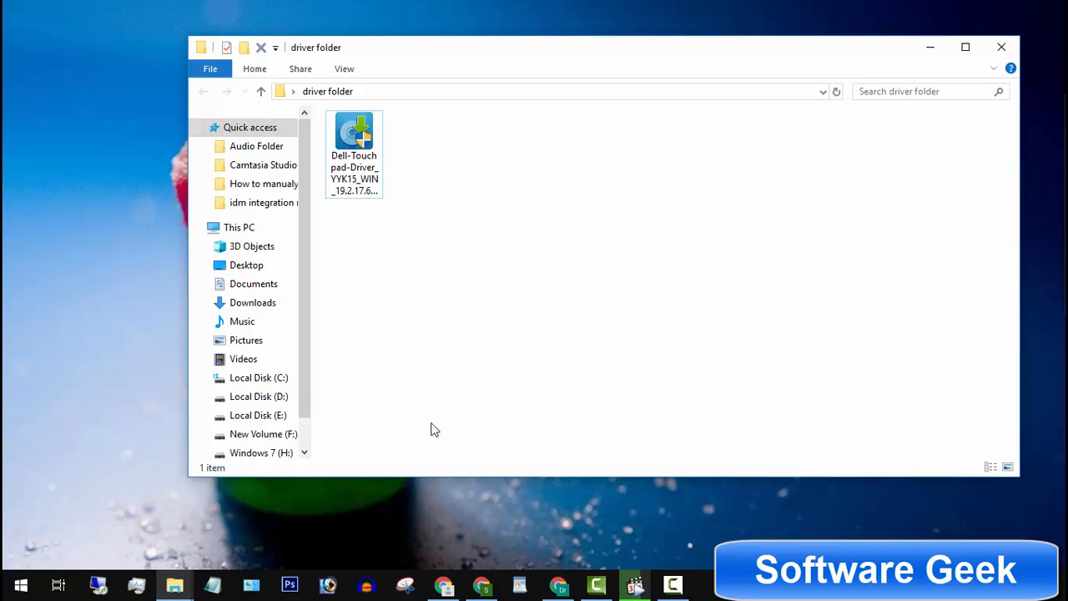
mouse_move(427, 456)
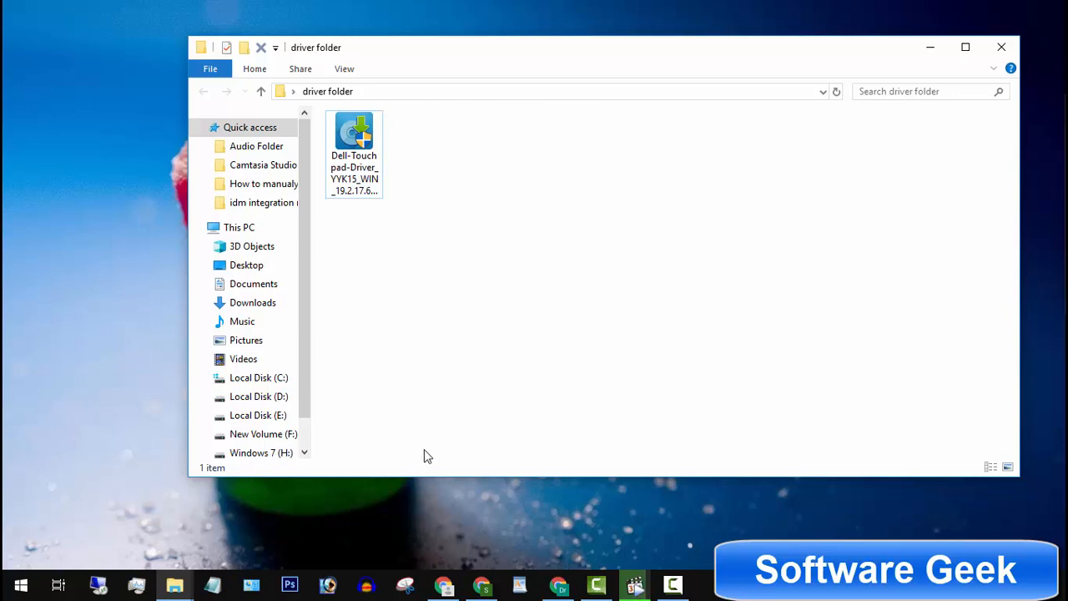
mouse_move(426, 467)
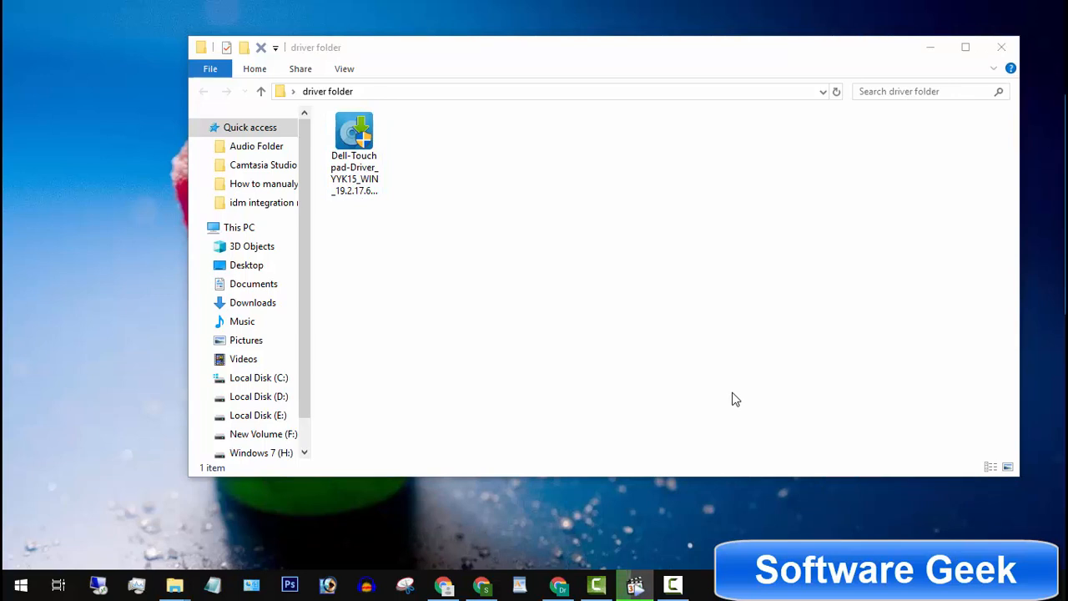
mouse_move(736, 405)
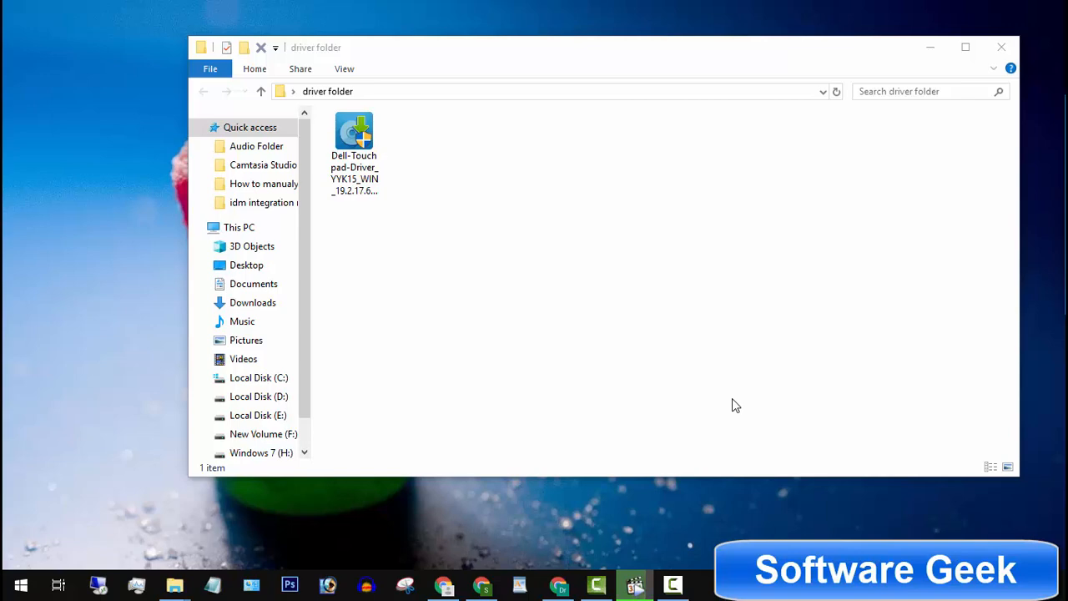
mouse_move(1001, 47)
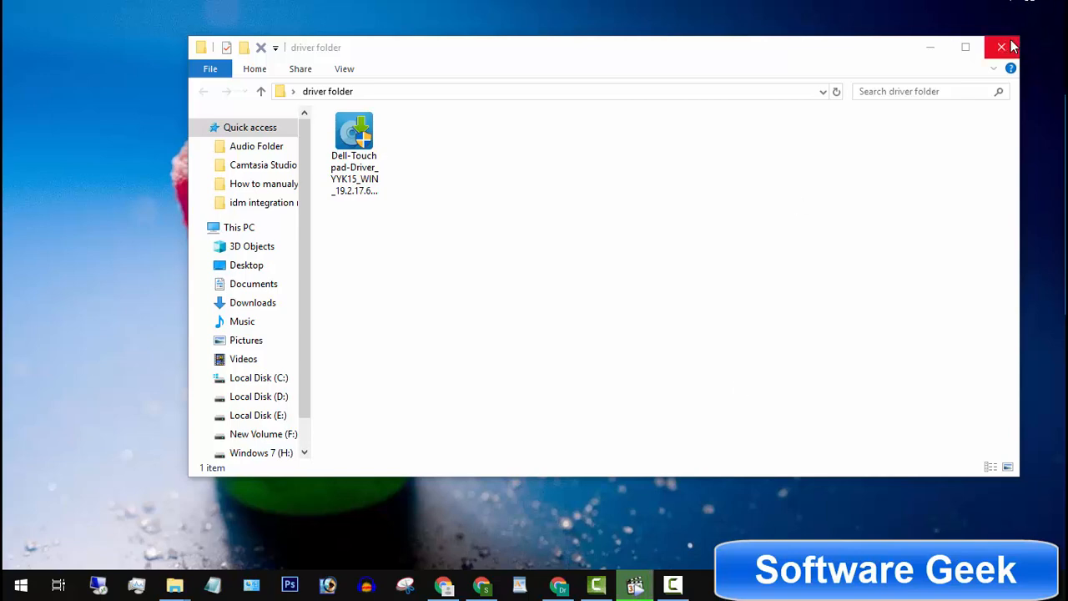
Step: Close the driver folder window and launch Windows Settings from the Start menu
click(1002, 47)
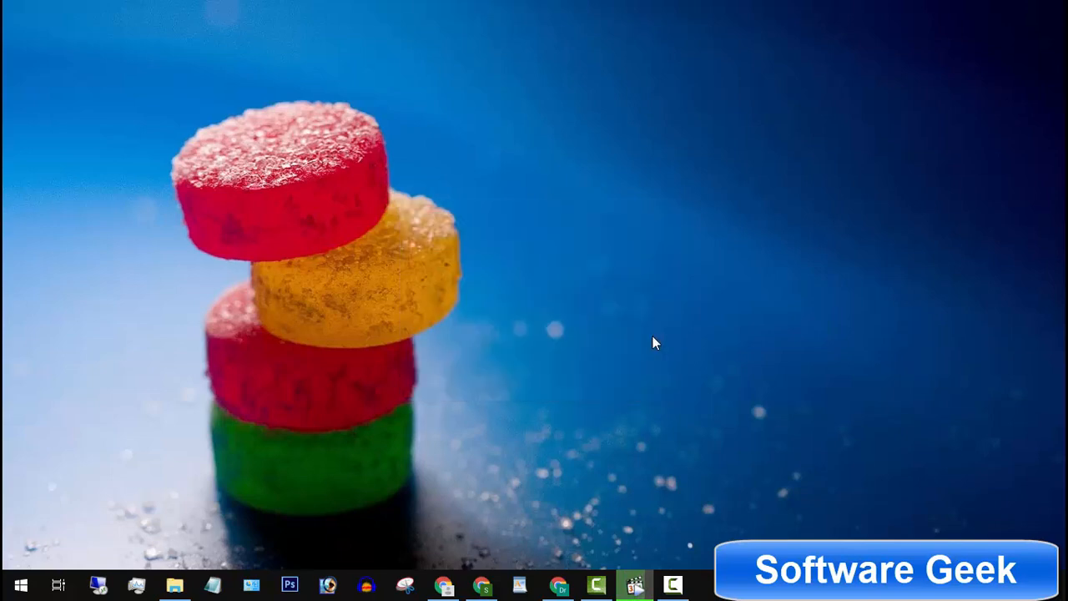
click(20, 584)
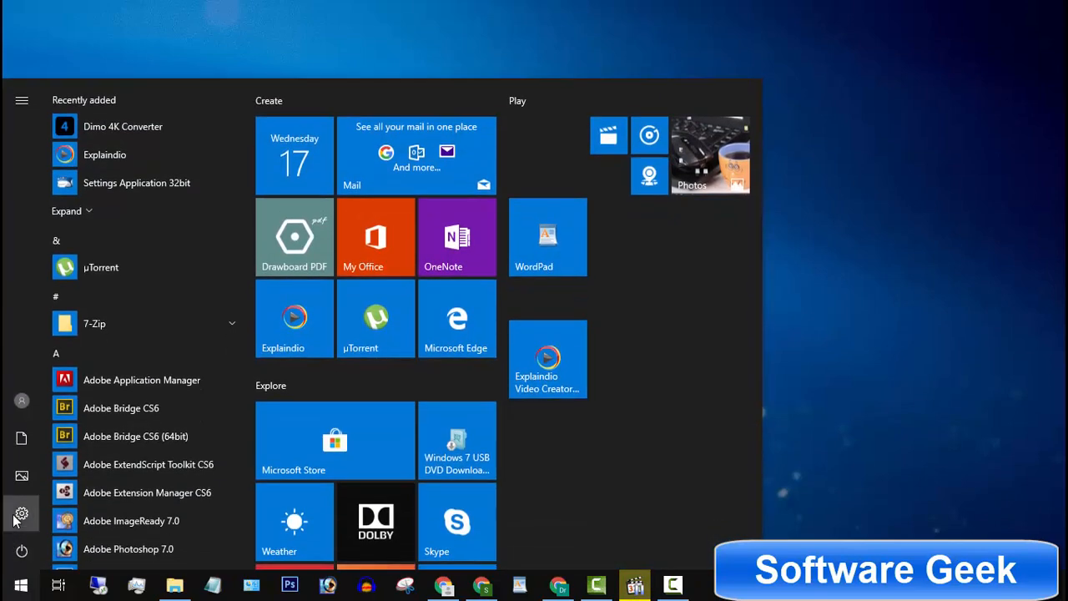
click(21, 513)
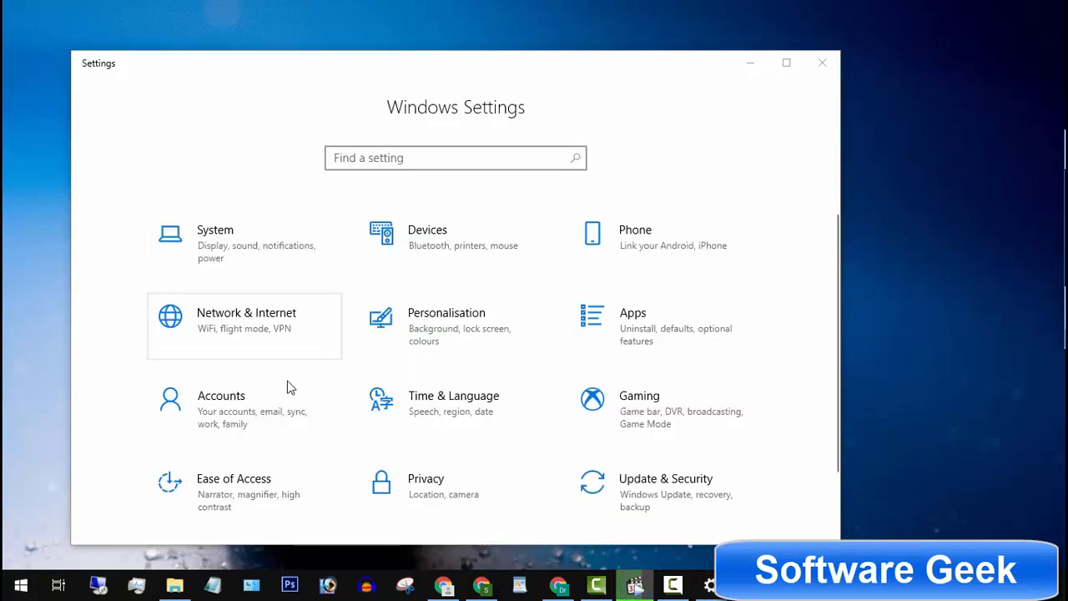
Step: Turn on Set as metered connection for the Wi-Fi network, then close Settings
click(243, 325)
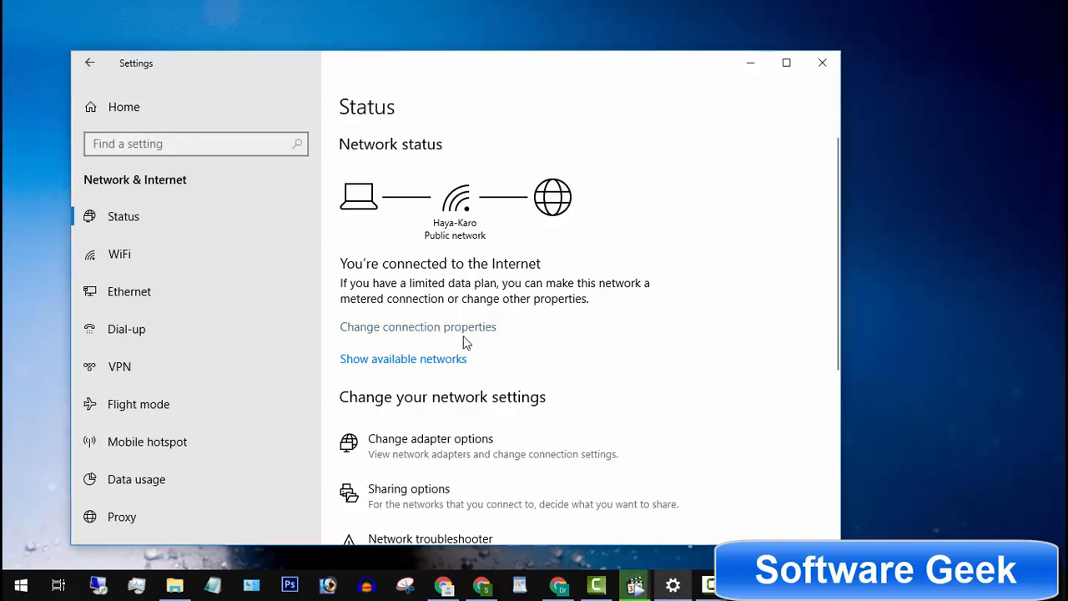
click(418, 326)
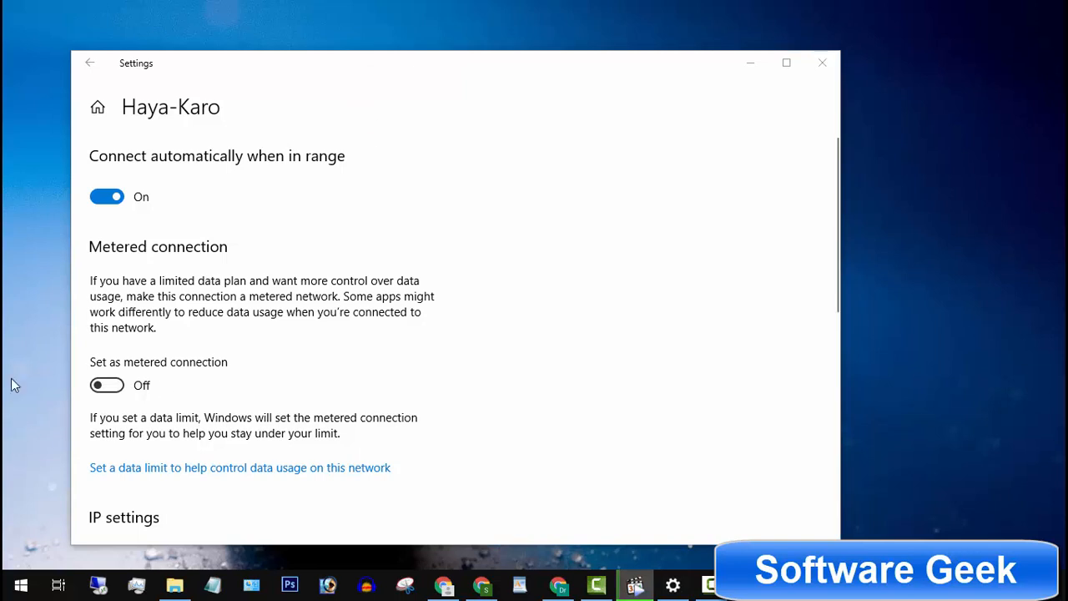
mouse_move(167, 465)
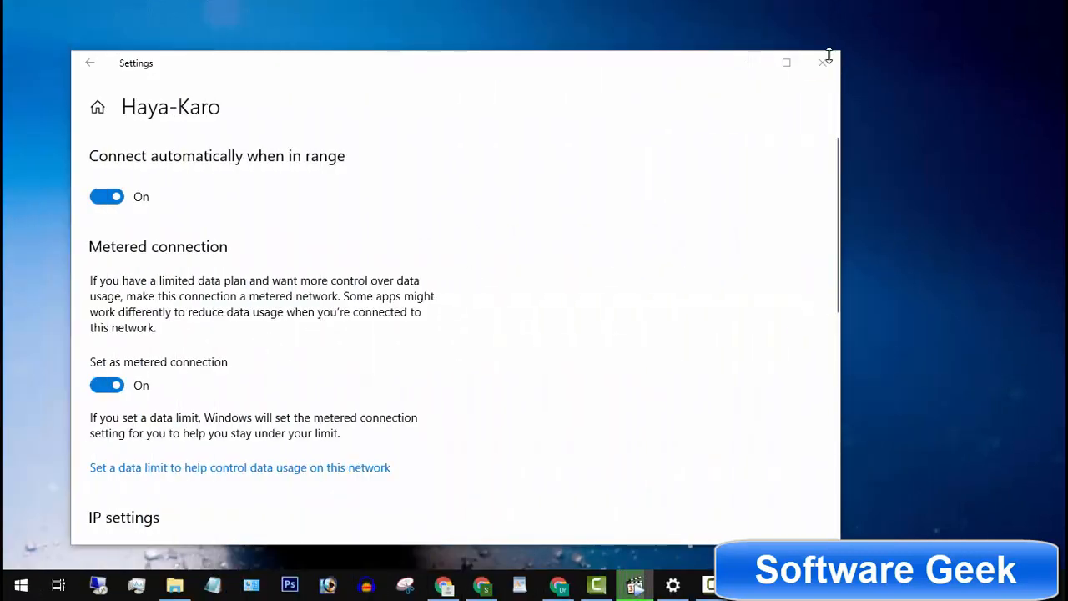
click(826, 63)
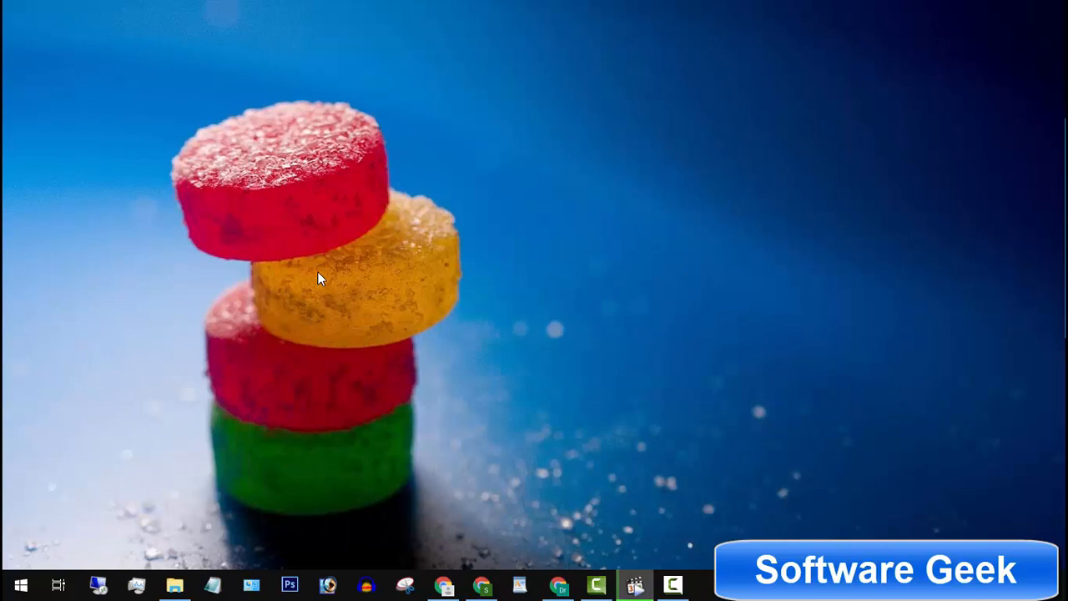
mouse_move(81, 501)
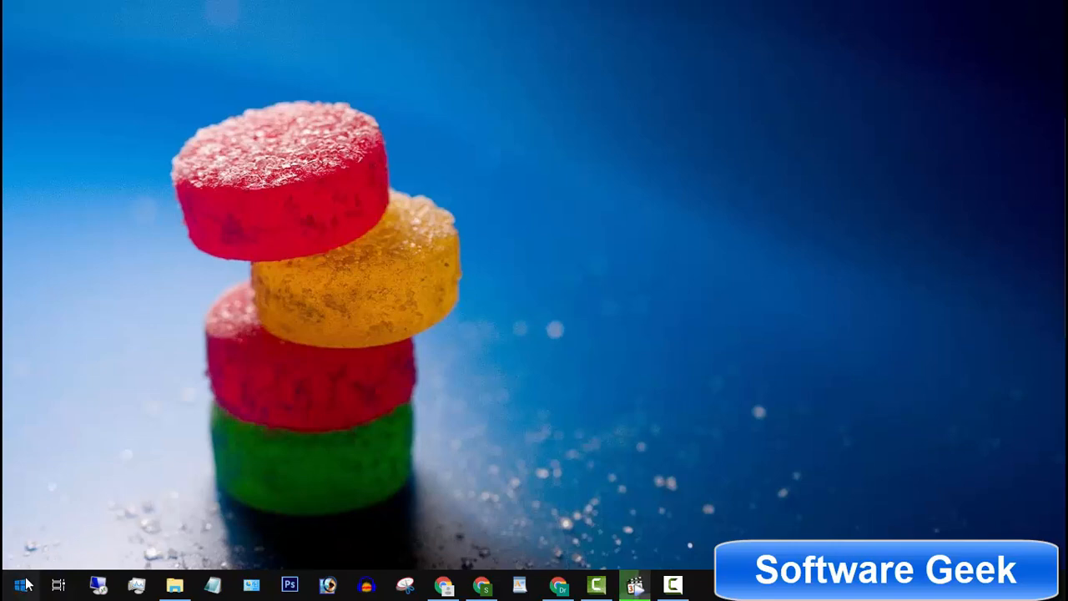
Step: Search Start for 'system information' to confirm the Dell Inspiron 3537, x64-based system
click(20, 584)
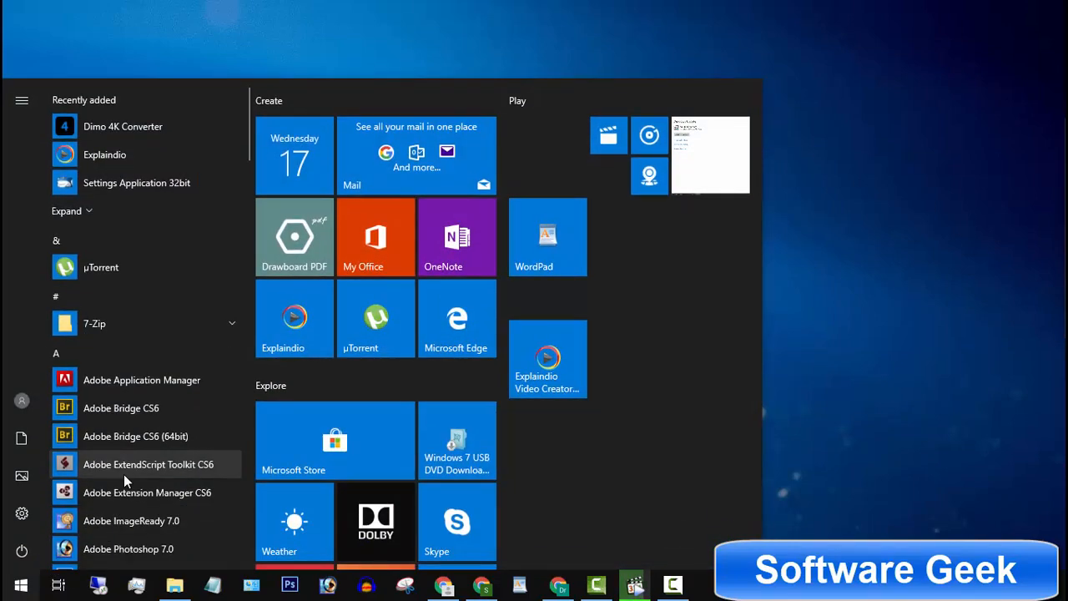
text(system information)
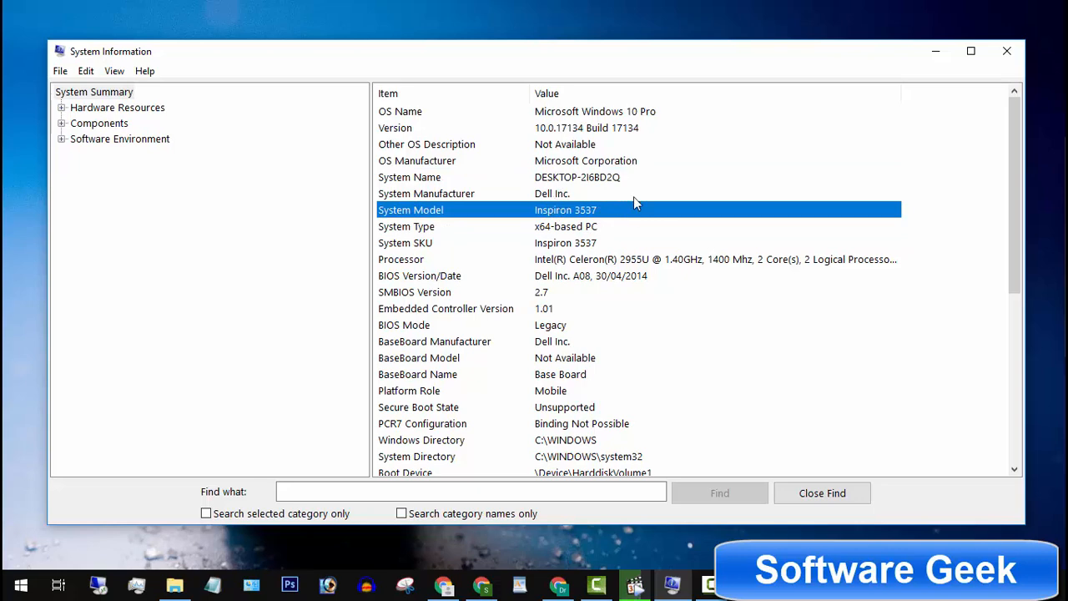
mouse_move(544, 193)
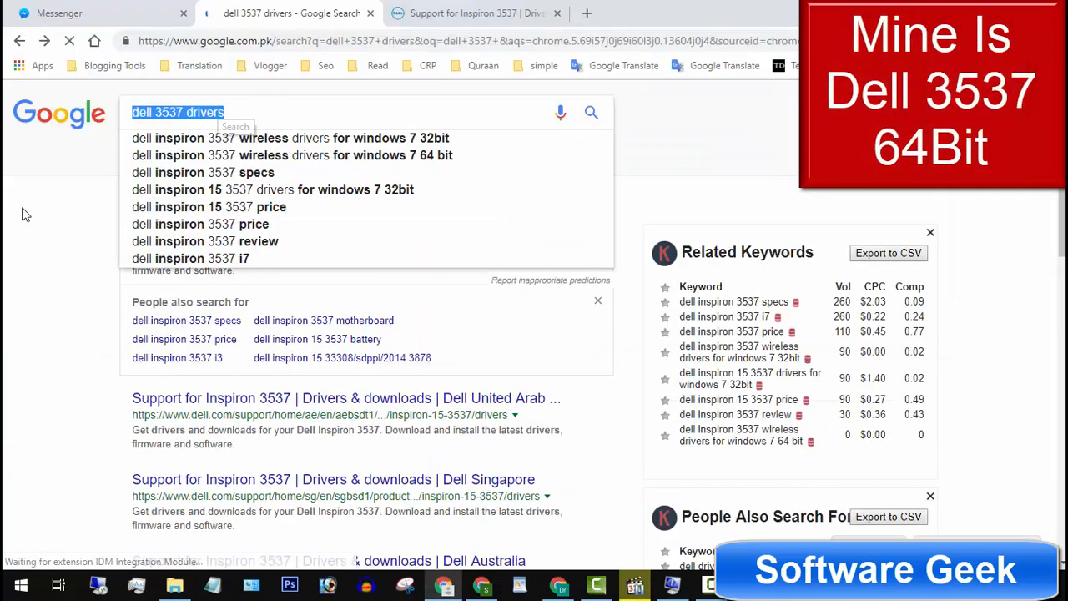
Step: Browse Inspiron 3537 drivers for Windows 10 64-bit on Dell Support and expand View More
click(468, 13)
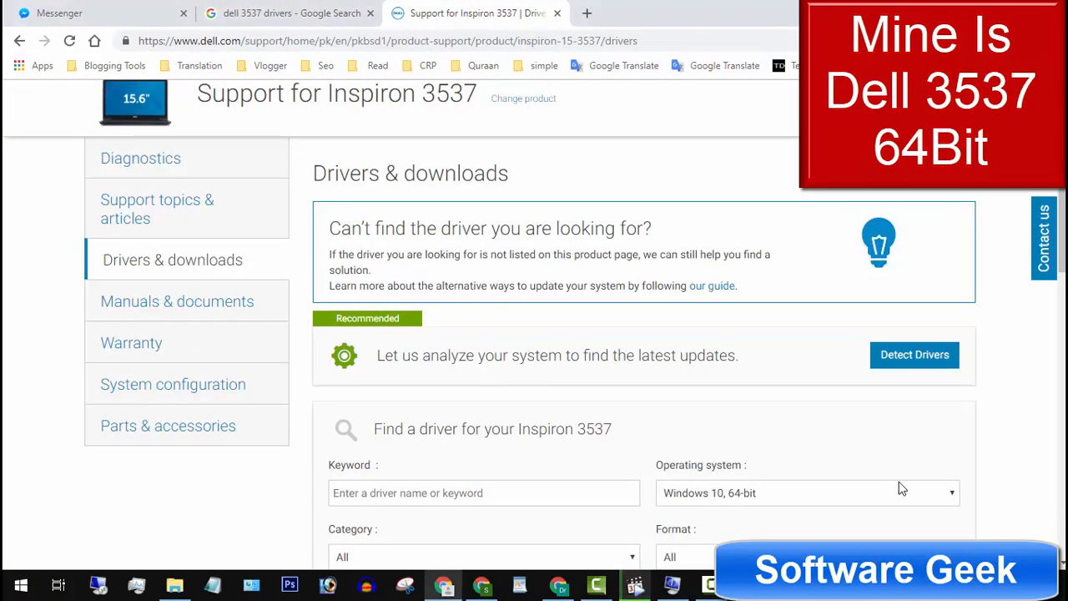
scroll(down, 3)
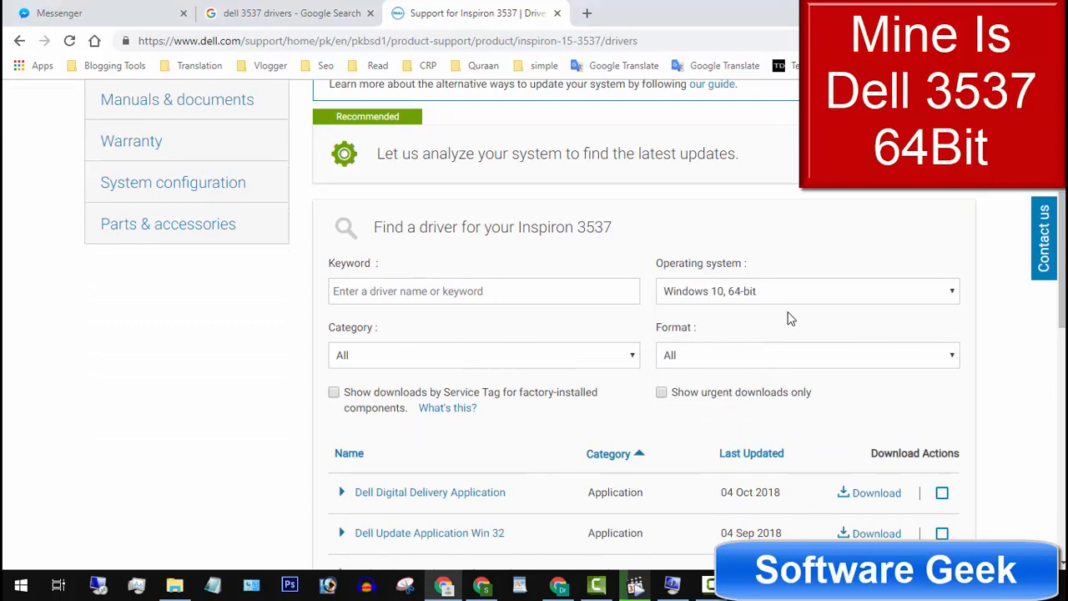
click(805, 290)
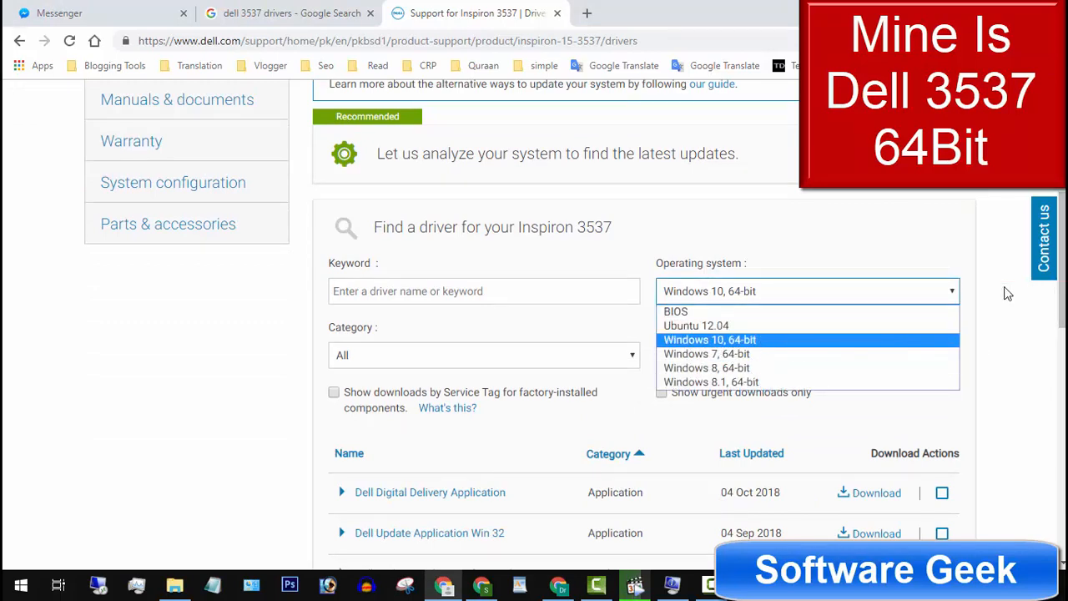
scroll(down, 3)
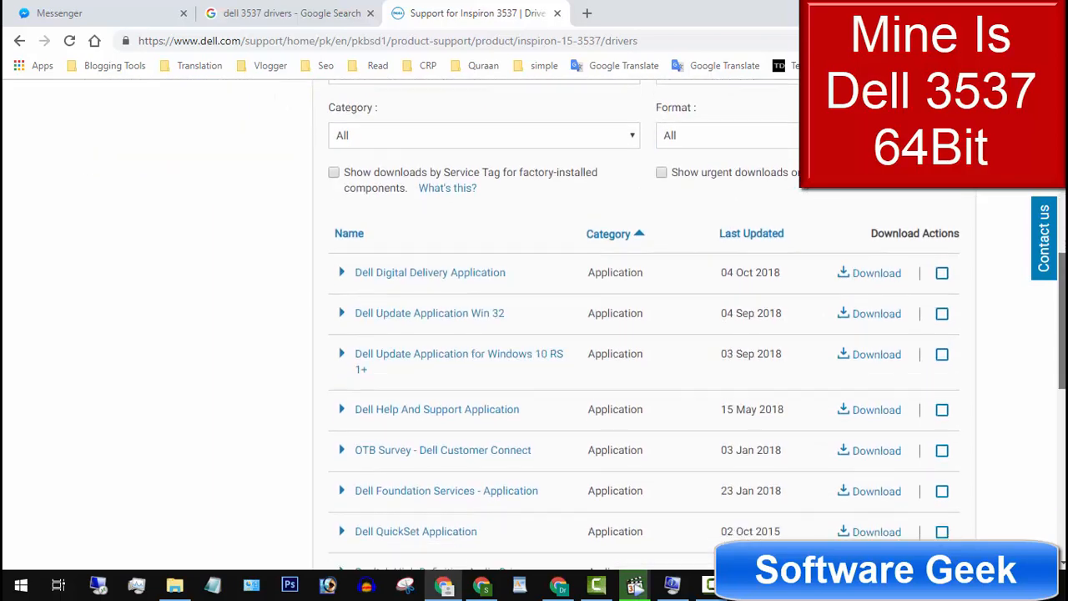
scroll(down, 3)
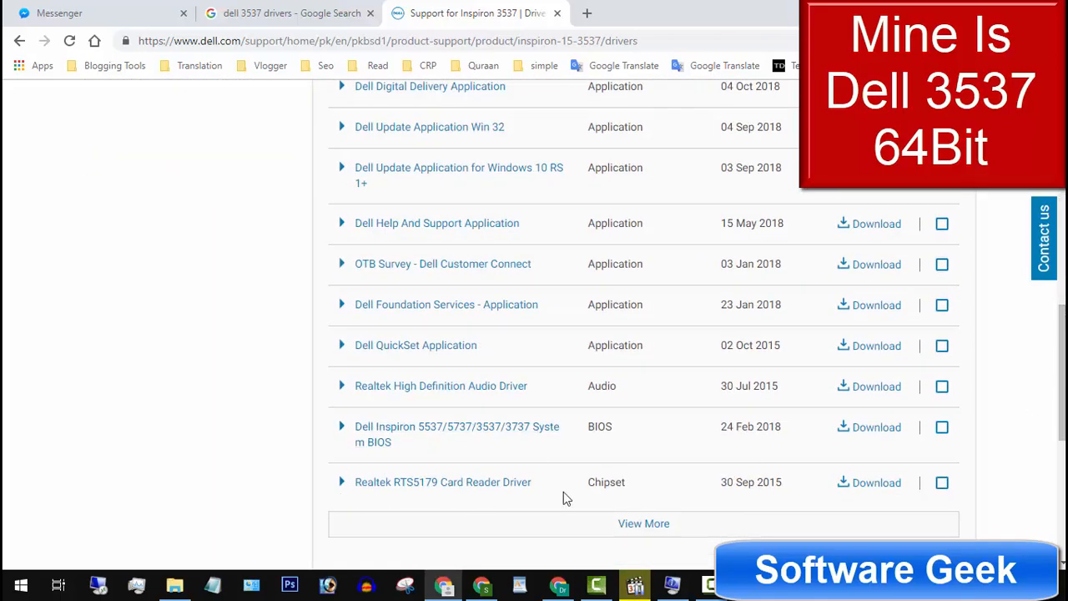
click(876, 482)
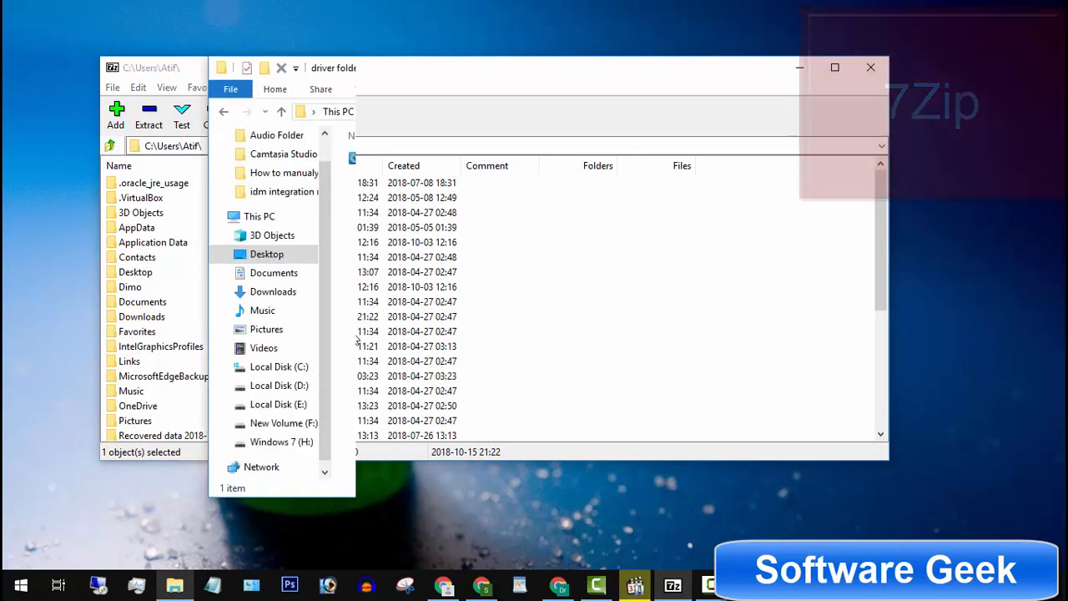
Step: Extract the Dell touchpad package with 7-Zip and run the Synaptics installer wizard
right_click(451, 159)
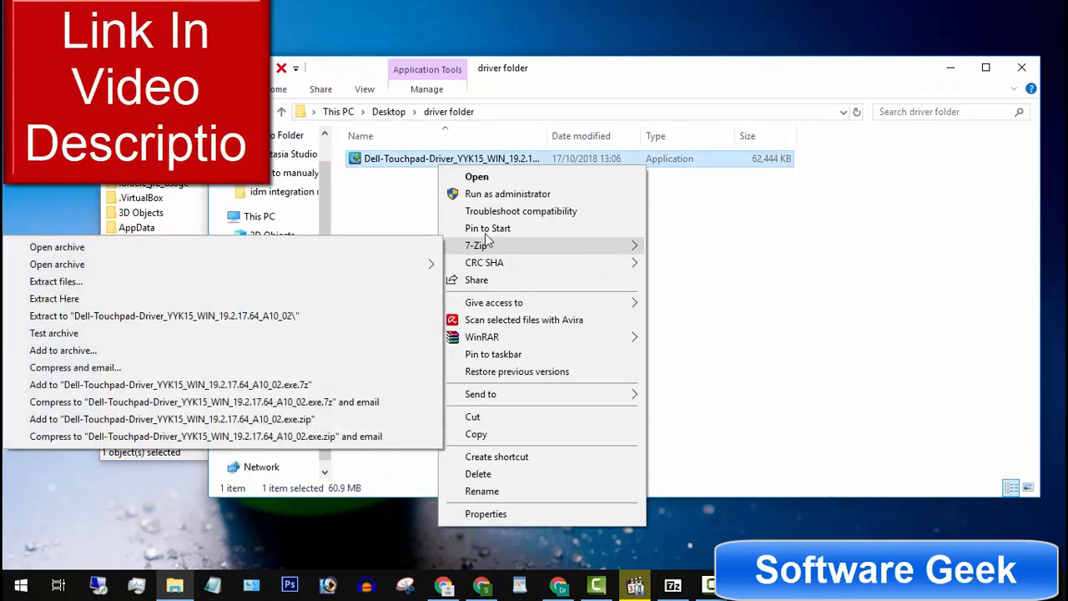
mouse_move(83, 303)
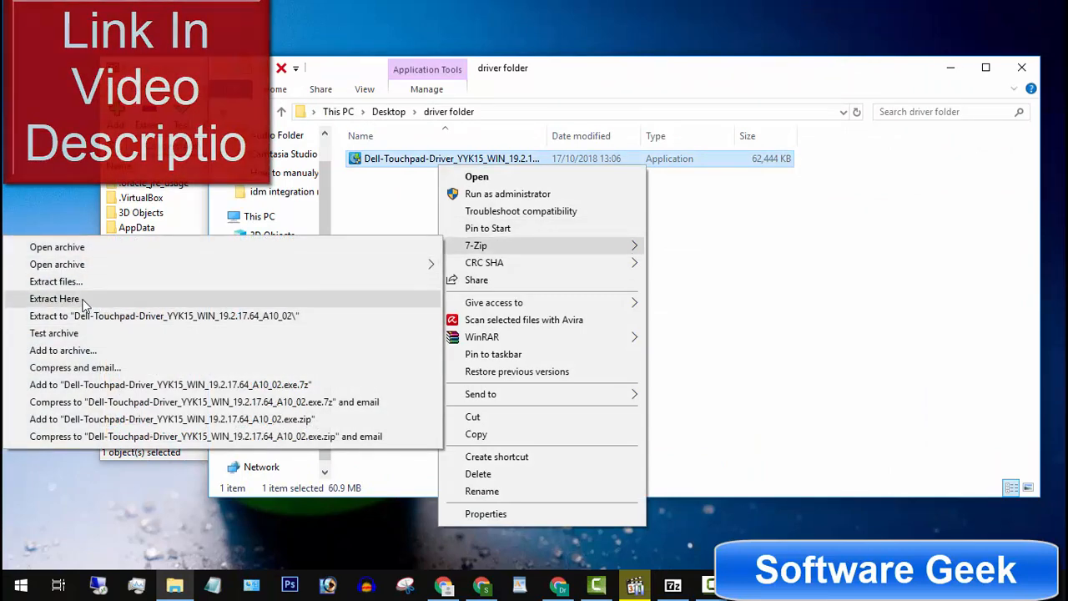
click(54, 298)
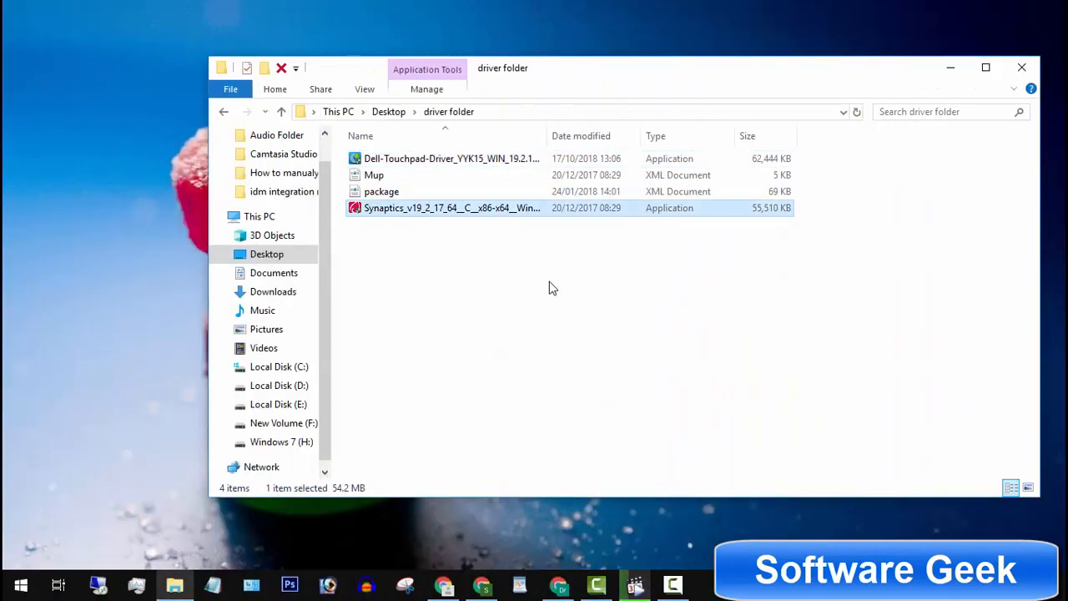
mouse_move(485, 208)
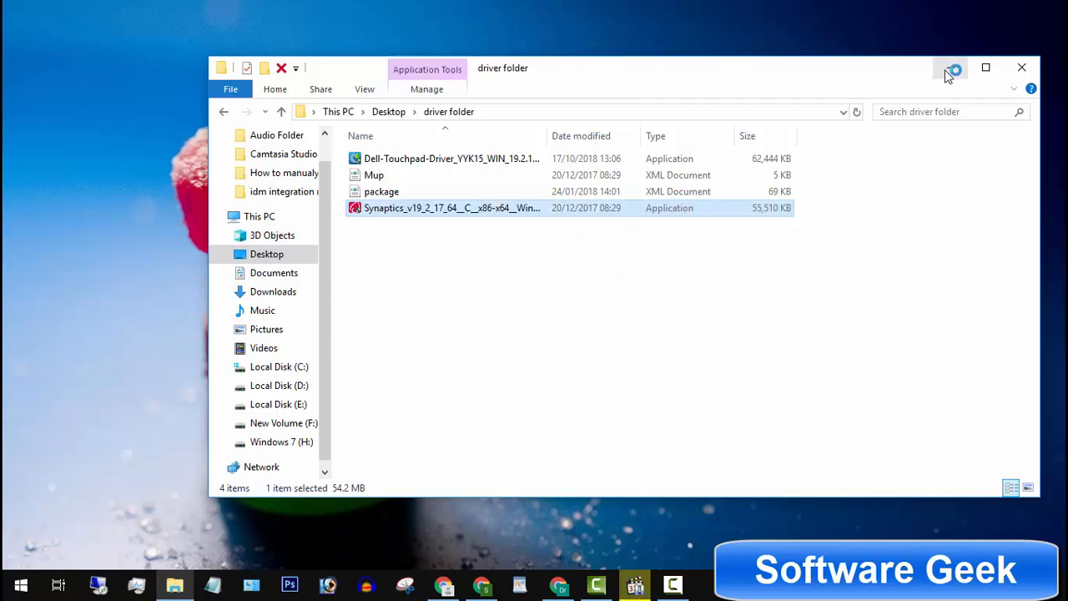
double_click(450, 208)
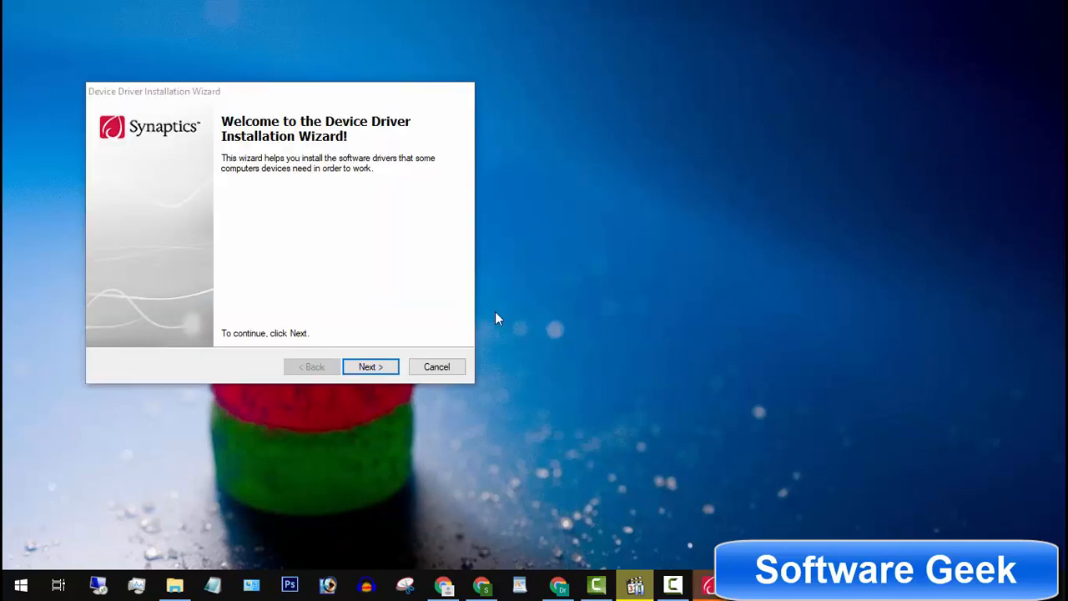
click(370, 366)
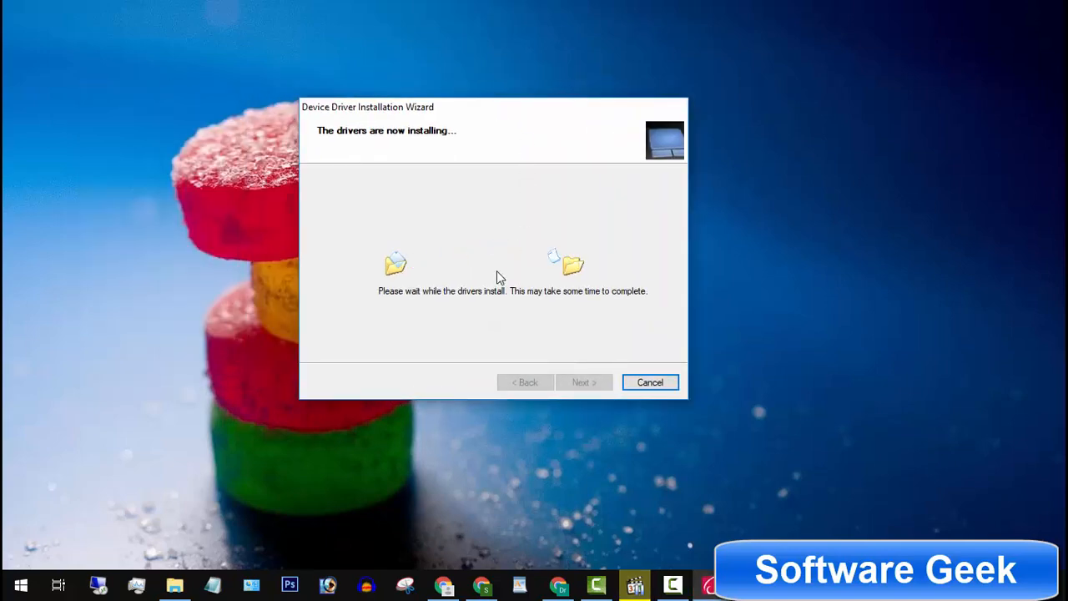
mouse_move(397, 443)
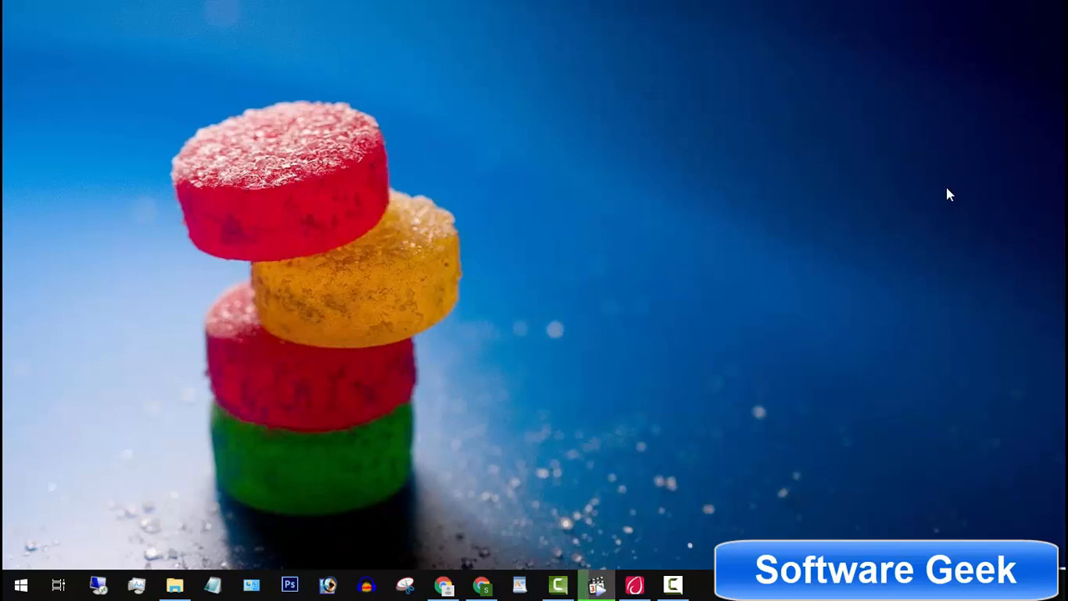
mouse_move(512, 86)
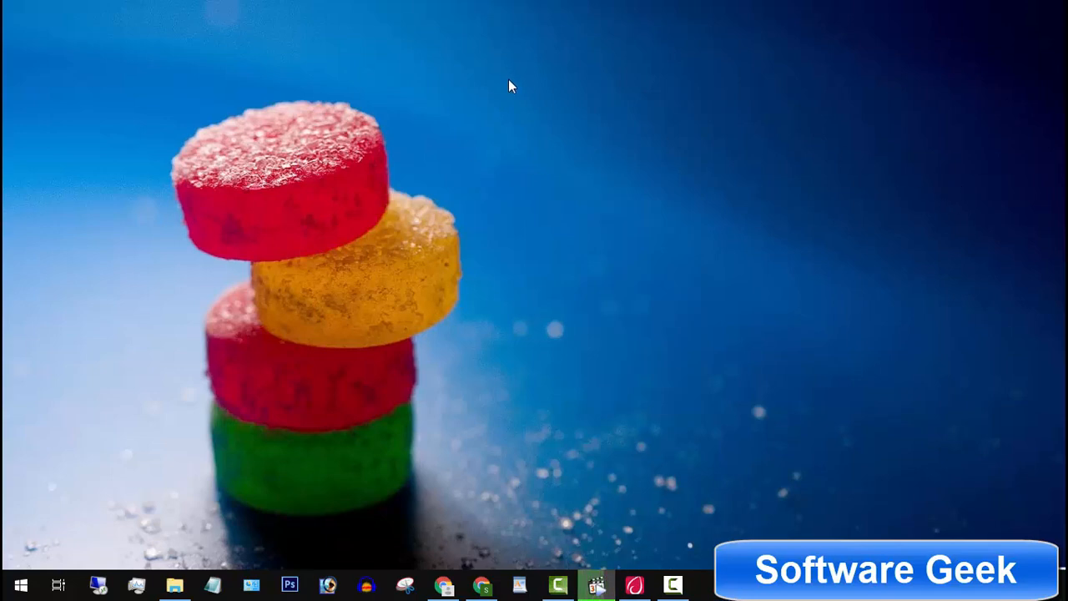
right_click(511, 86)
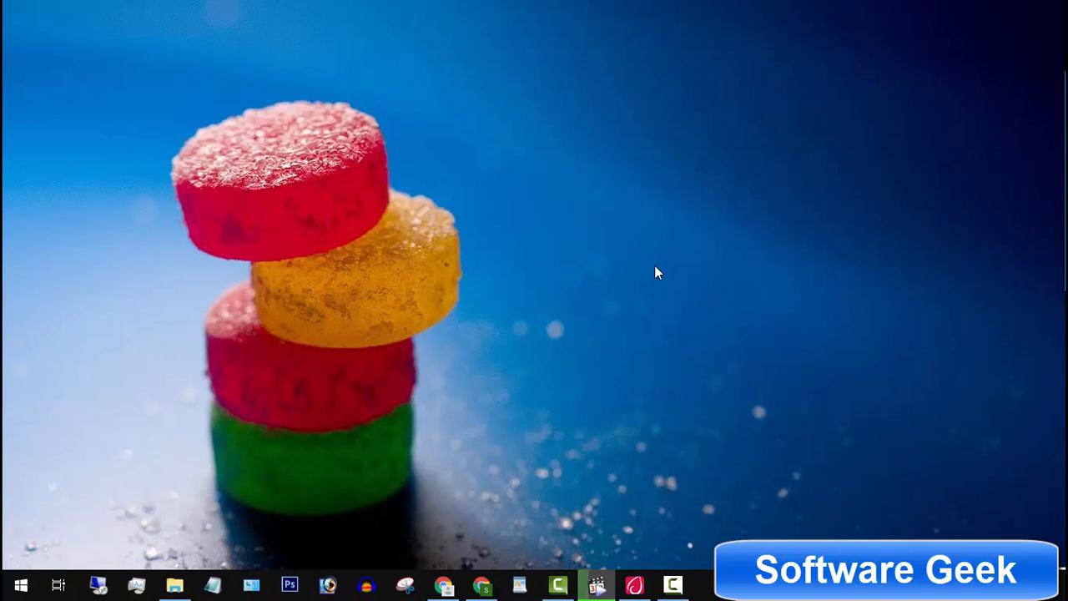
mouse_move(646, 214)
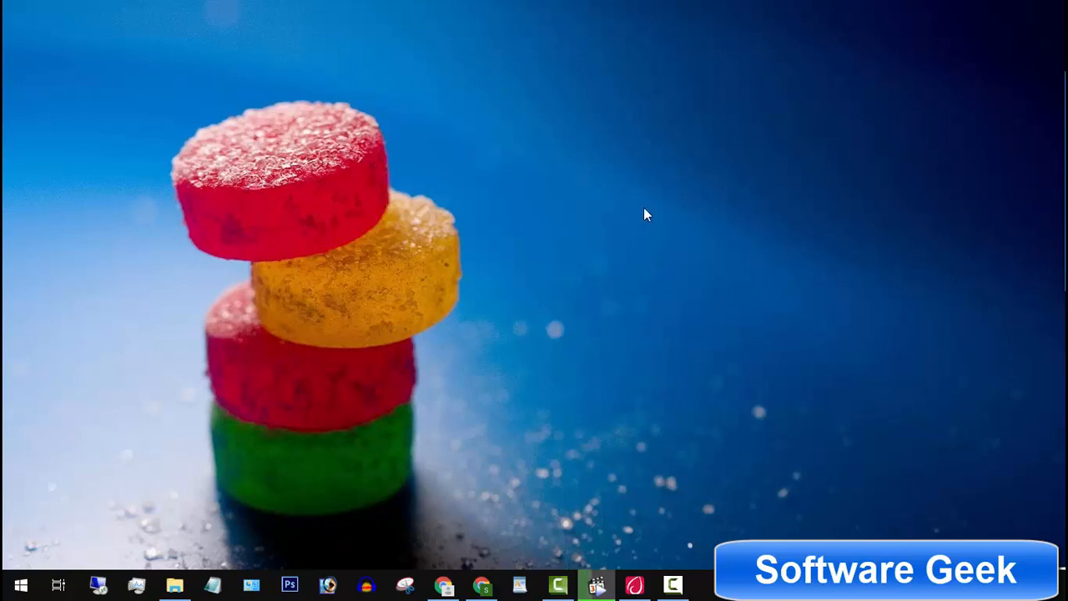